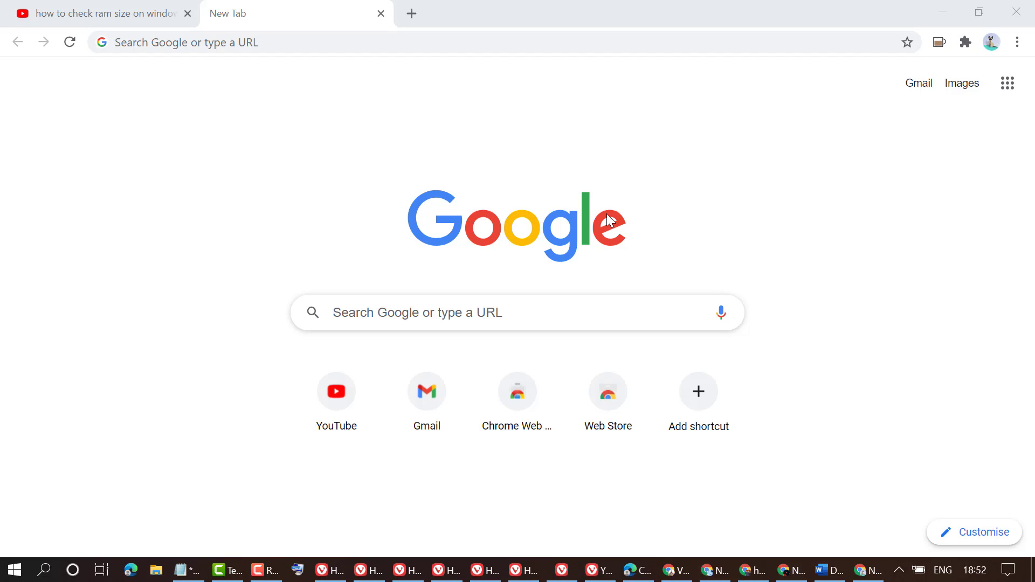
mouse_move(576, 189)
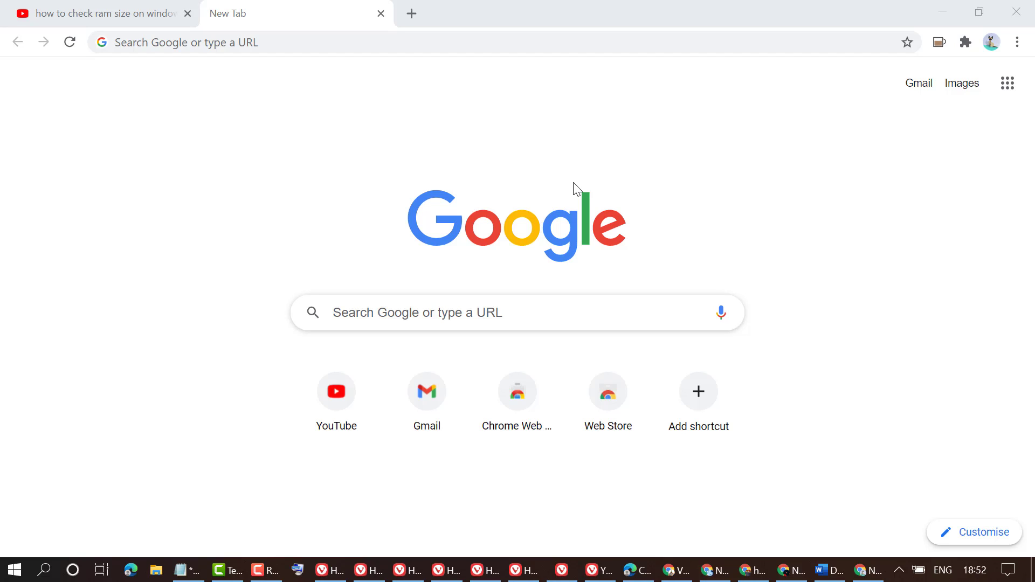
mouse_move(411, 13)
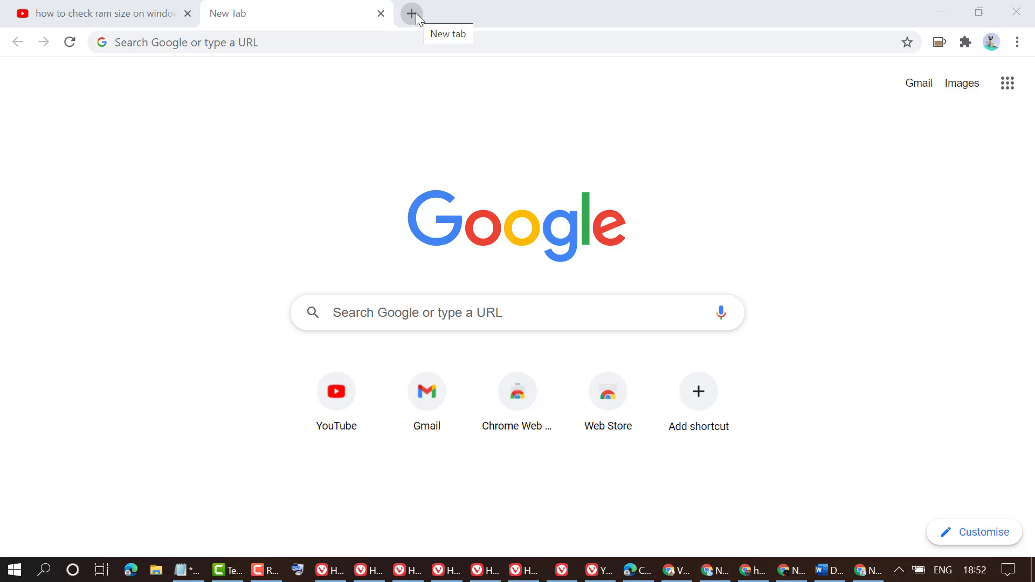
- Start a second blank browser tab showing the Google start page
left_click(411, 13)
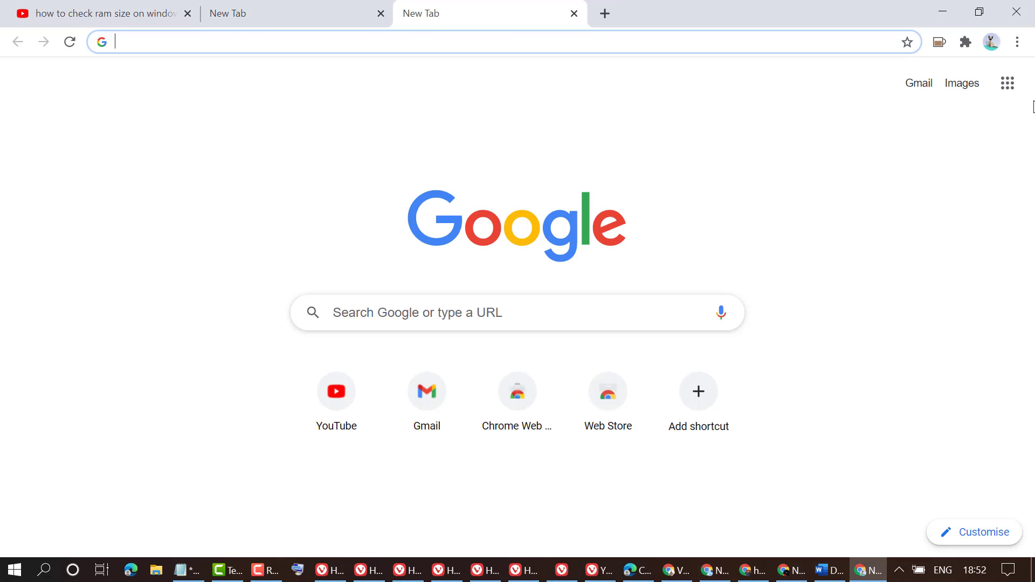
mouse_move(1007, 83)
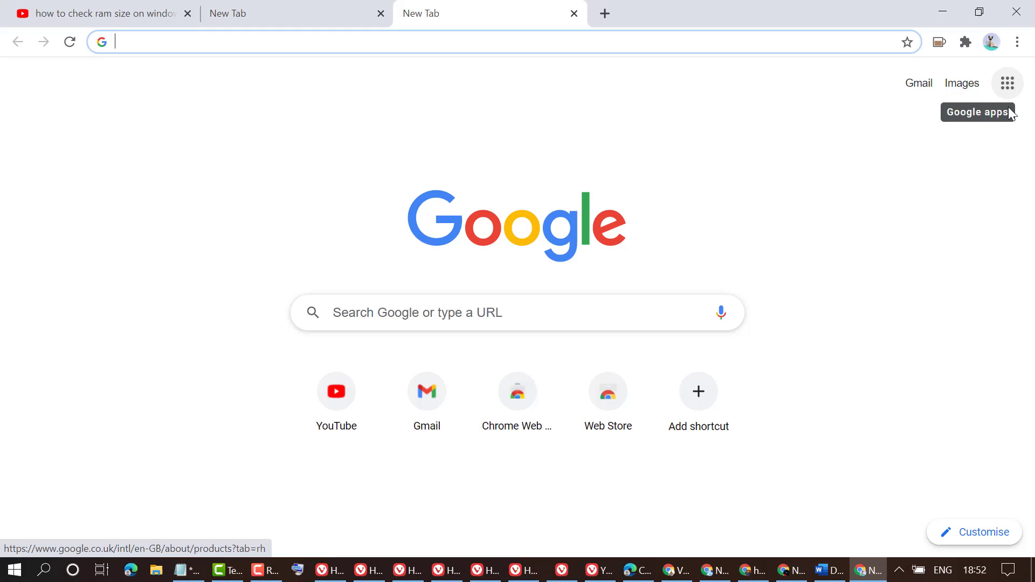
- Launch Google Sheets from the Google apps grid on the new tab
left_click(1008, 83)
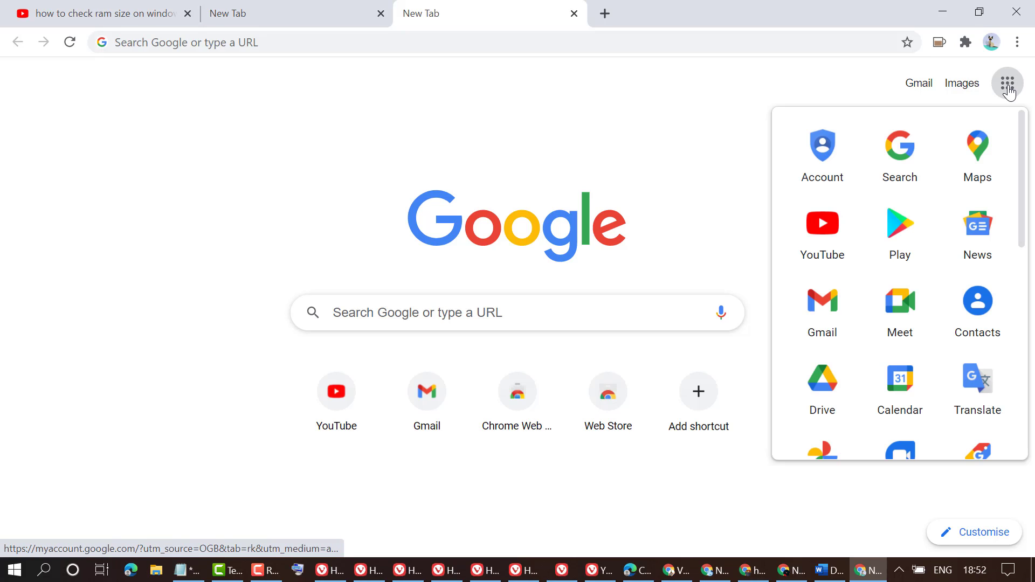
mouse_move(978, 230)
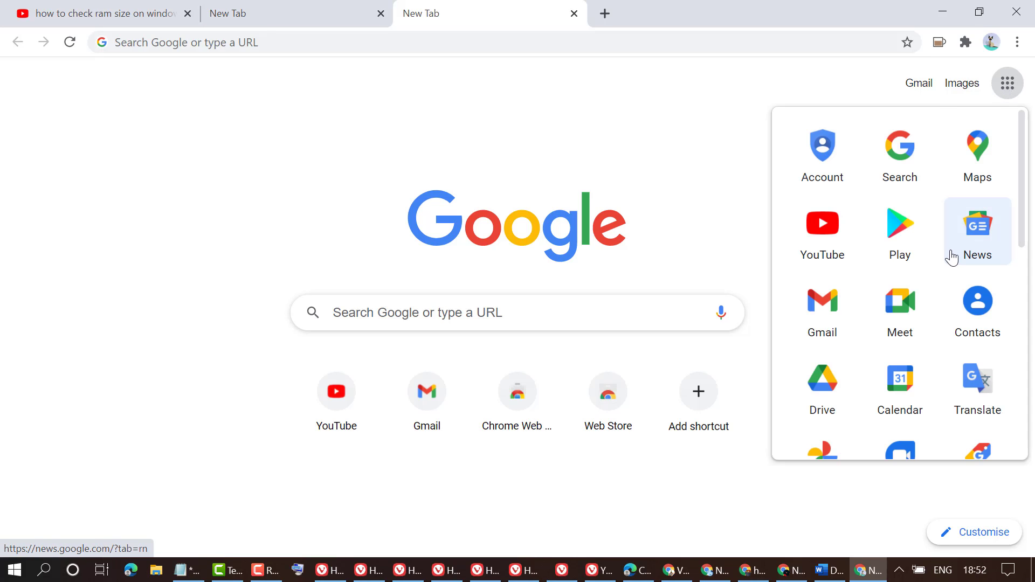
scroll("down", 3)
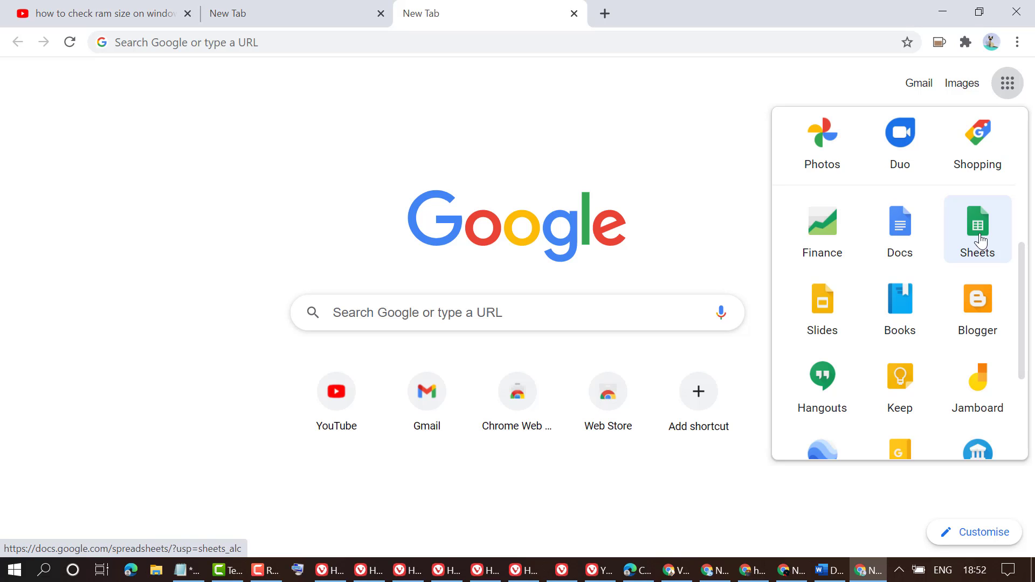
left_click(977, 229)
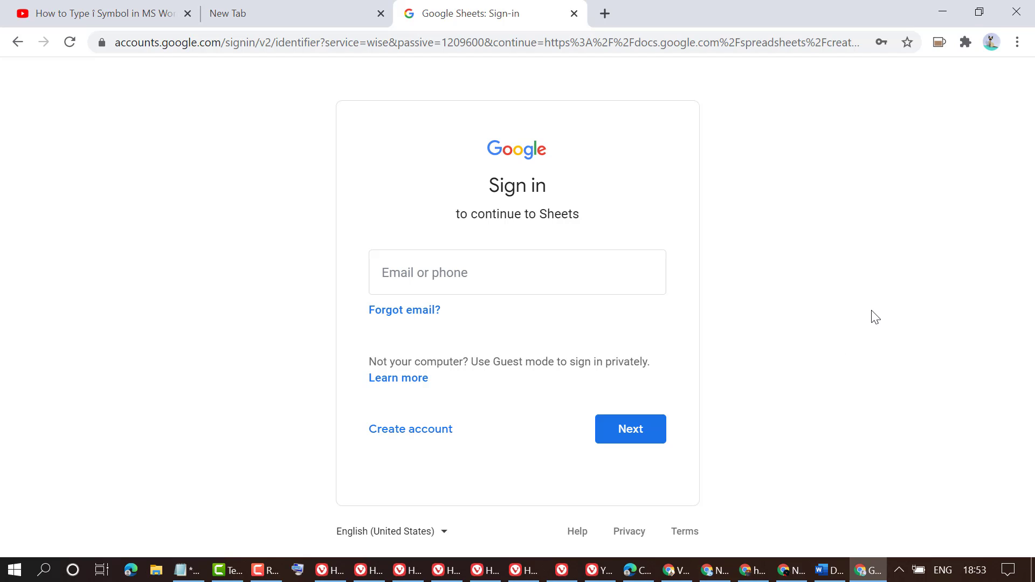
mouse_move(642, 310)
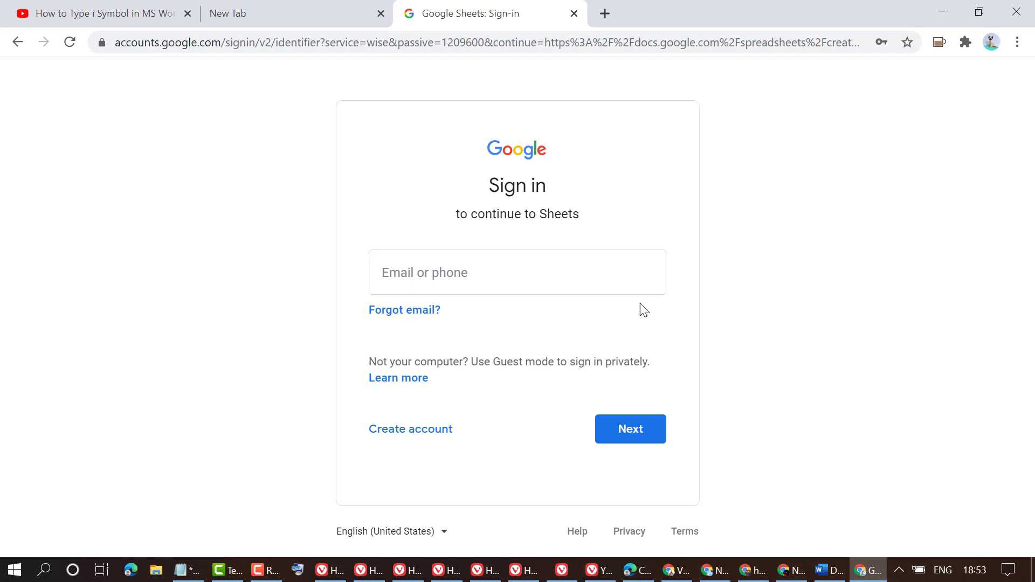
mouse_move(881, 309)
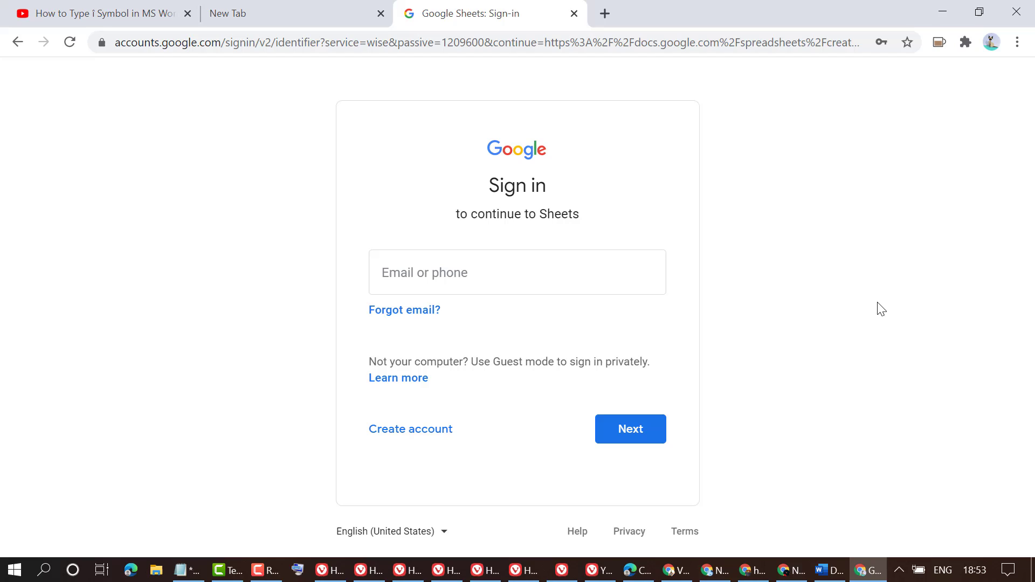
mouse_move(802, 291)
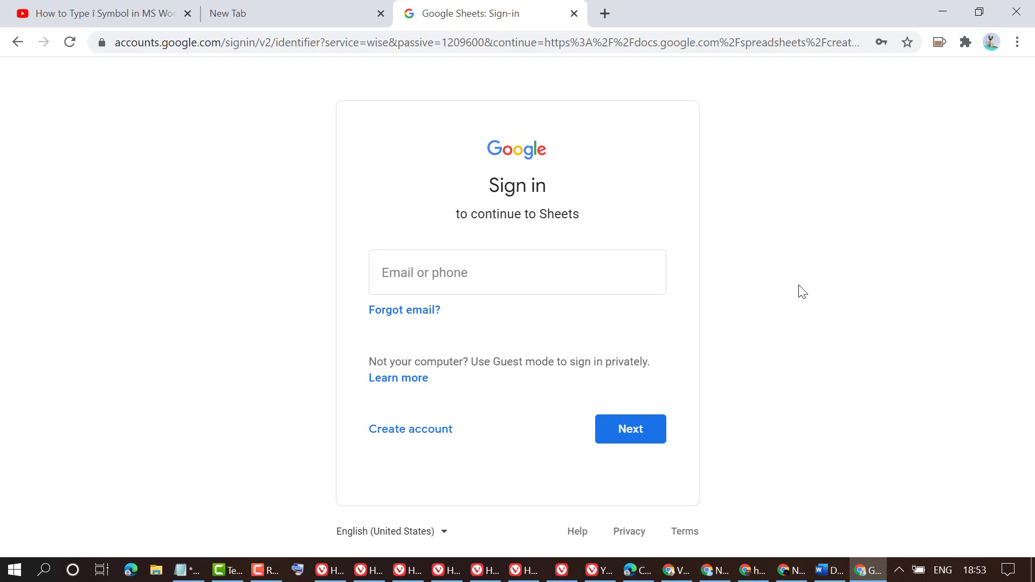
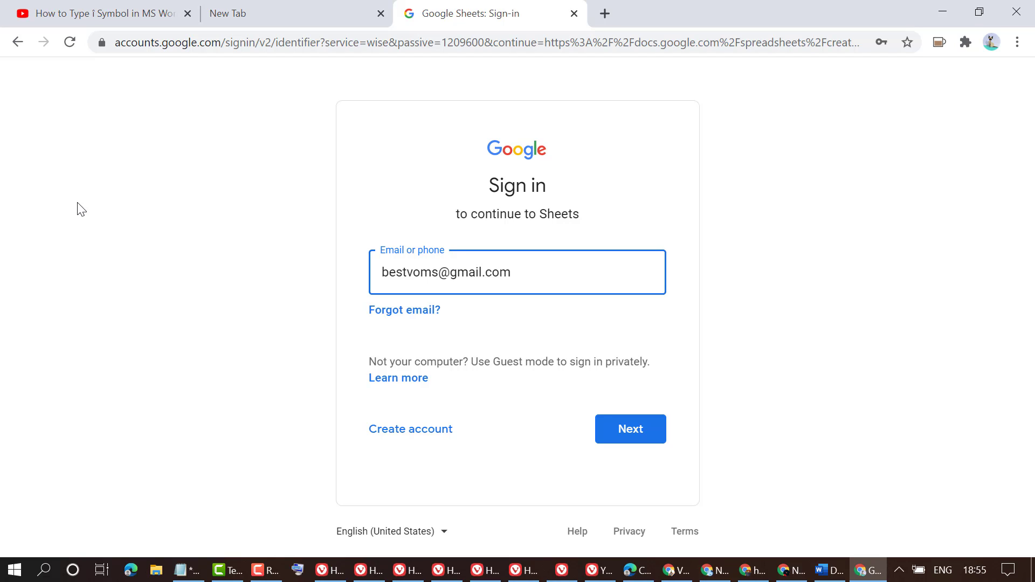
left_click(629, 430)
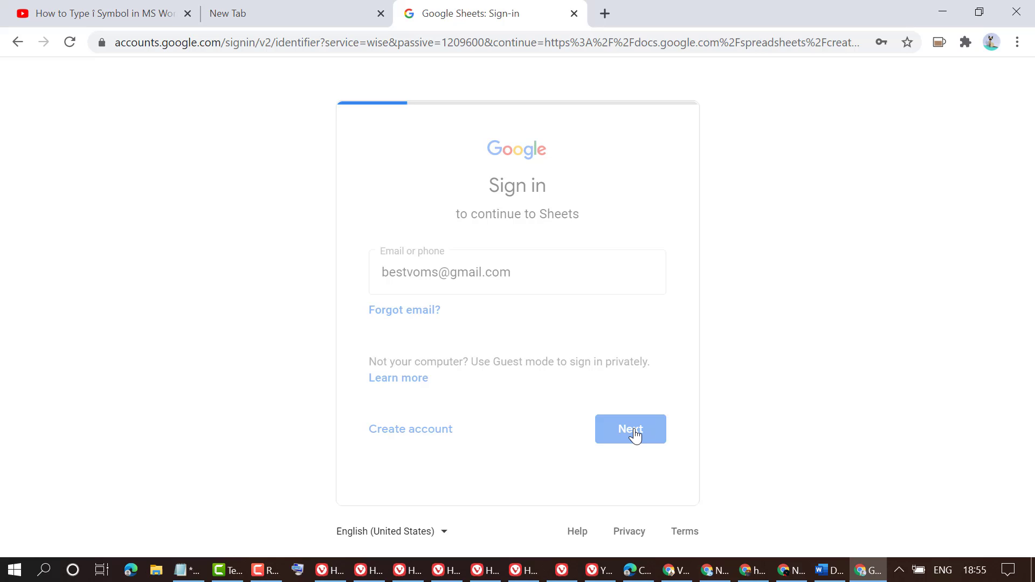
left_click(629, 429)
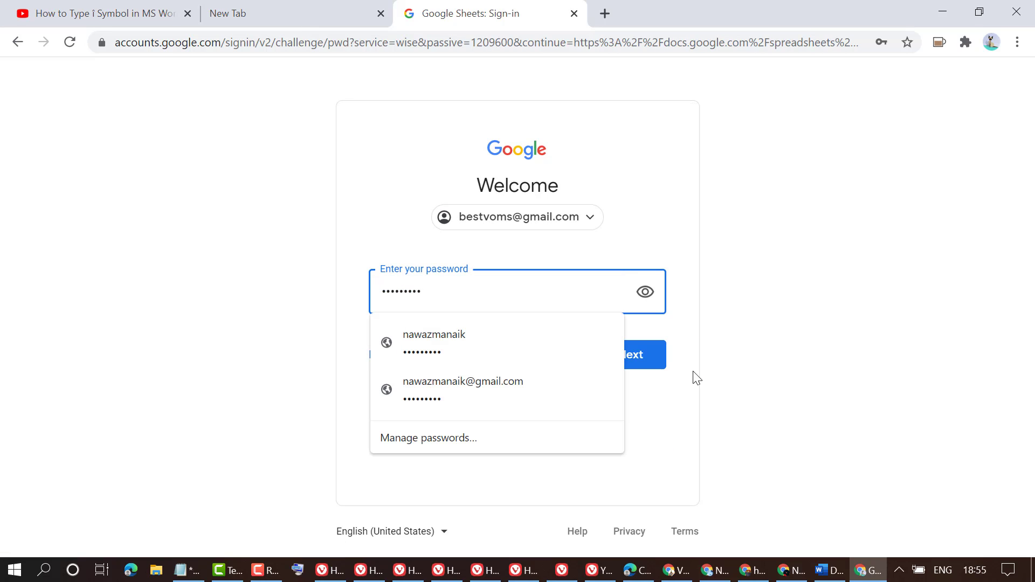
left_click(630, 355)
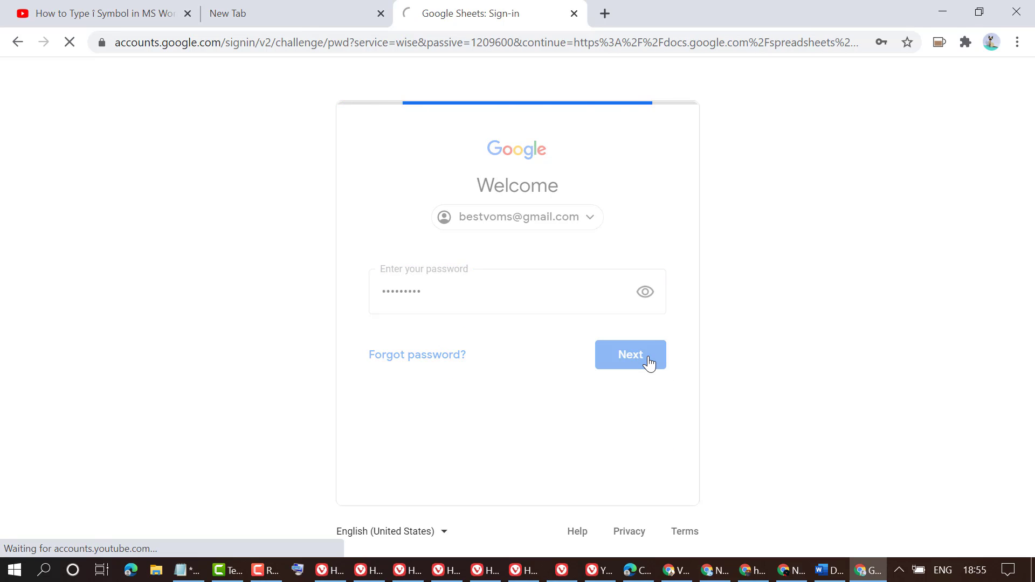
left_click(629, 354)
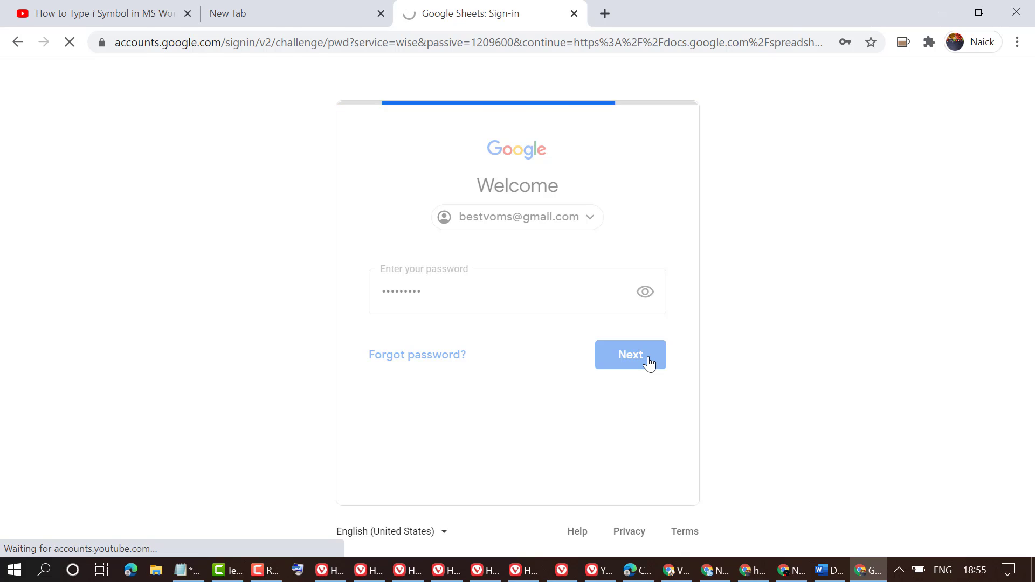
left_click(629, 354)
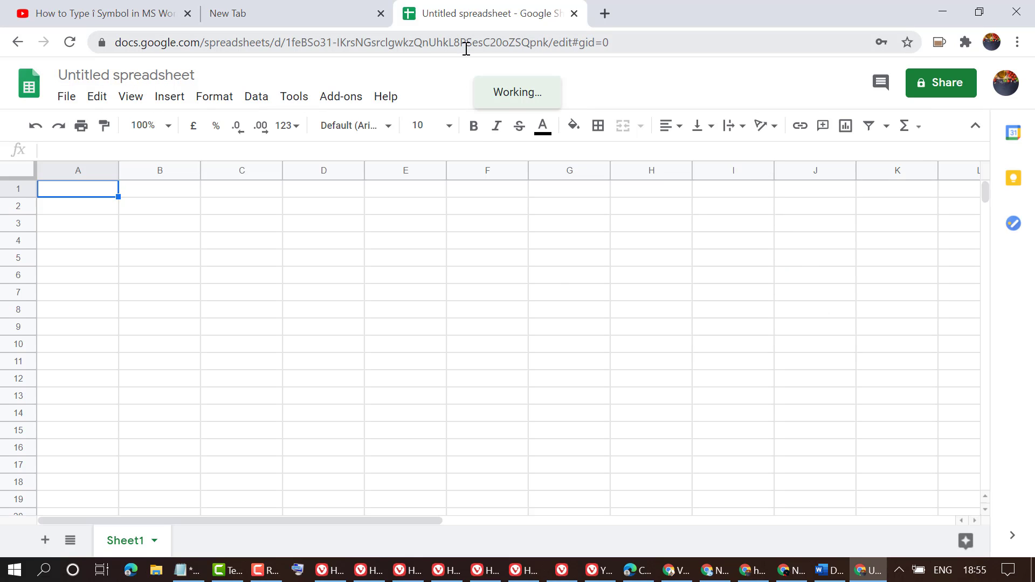
- Let the new Untitled spreadsheet finish loading, scrolling the empty grid
scroll("down", 3)
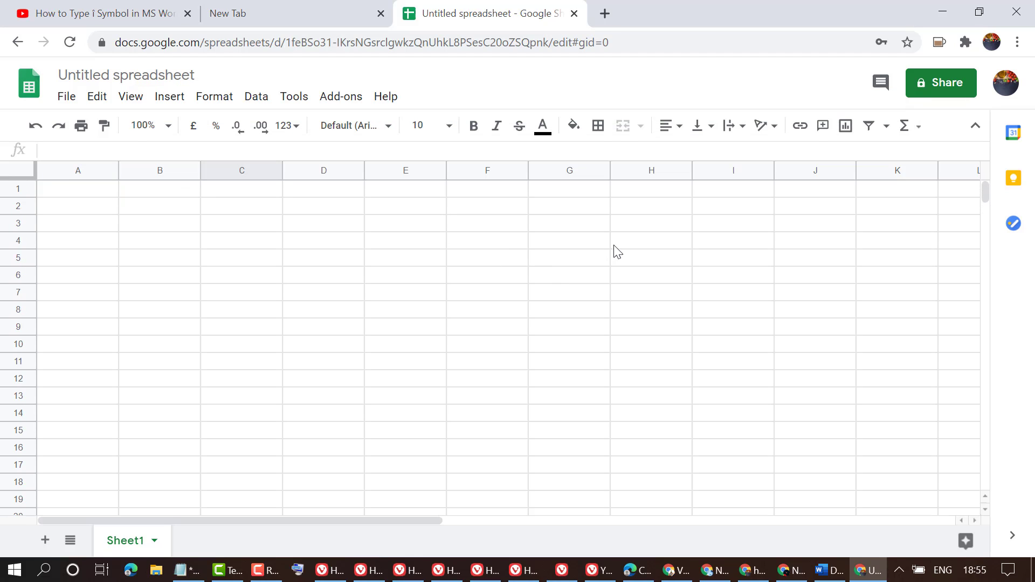
mouse_move(758, 284)
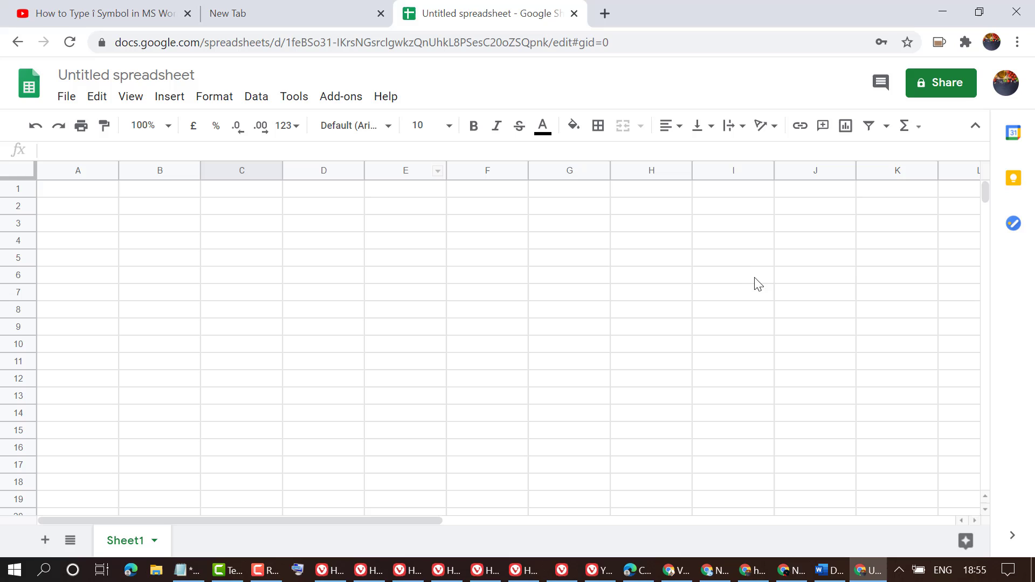
mouse_move(604, 13)
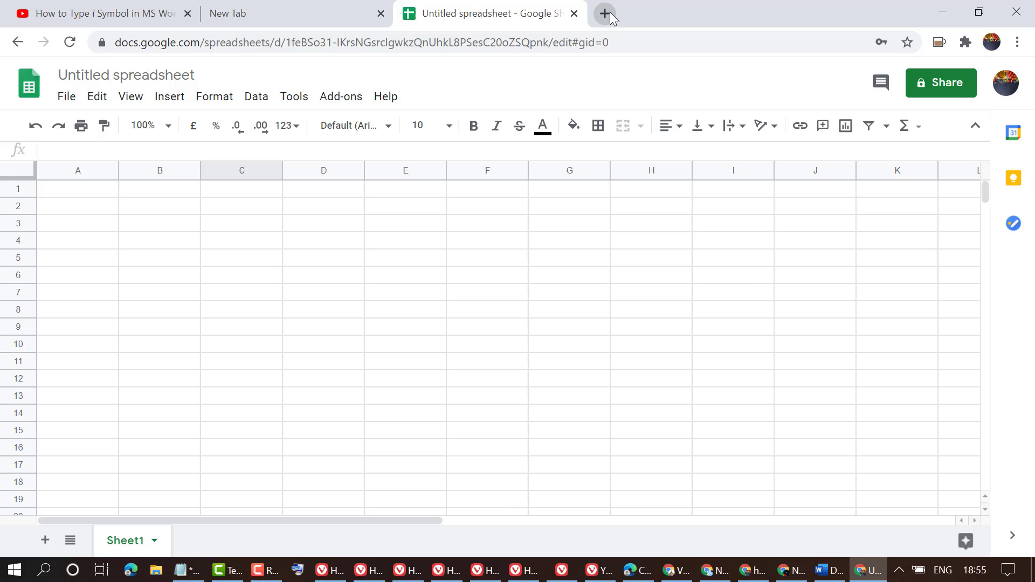
- Launch the Google Sheets home page in a fourth tab from the Google apps grid
left_click(604, 13)
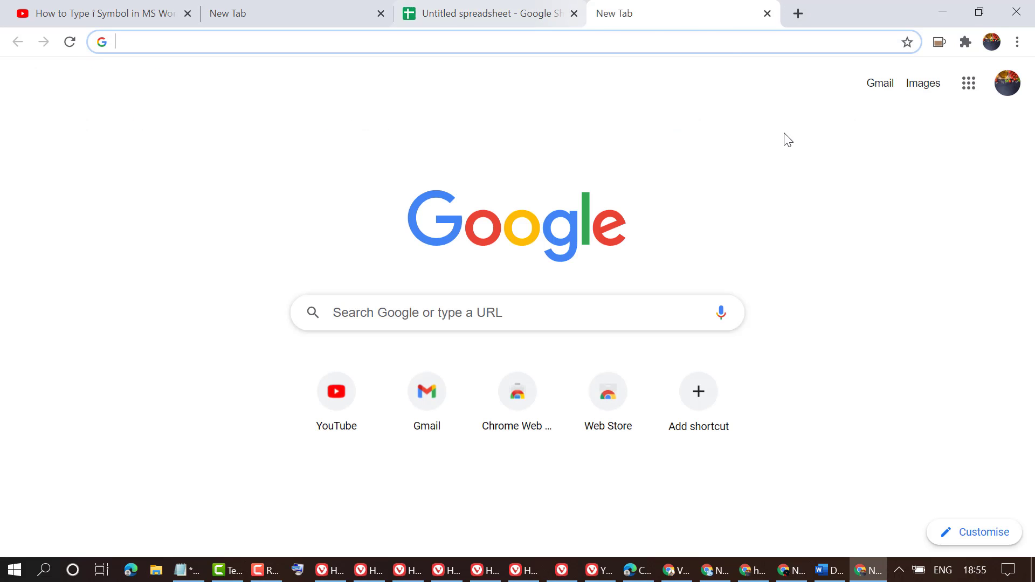
left_click(968, 83)
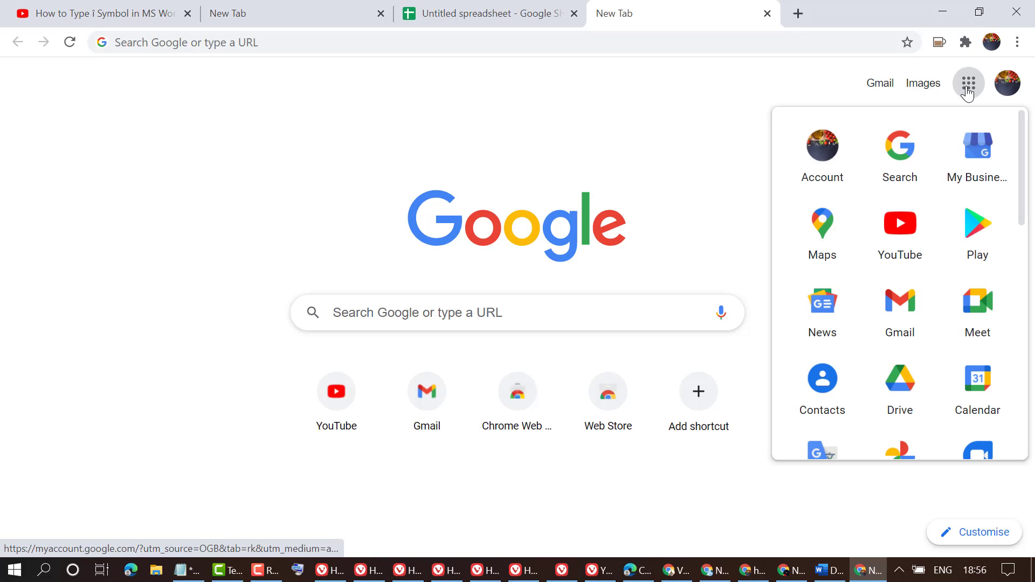
mouse_move(978, 299)
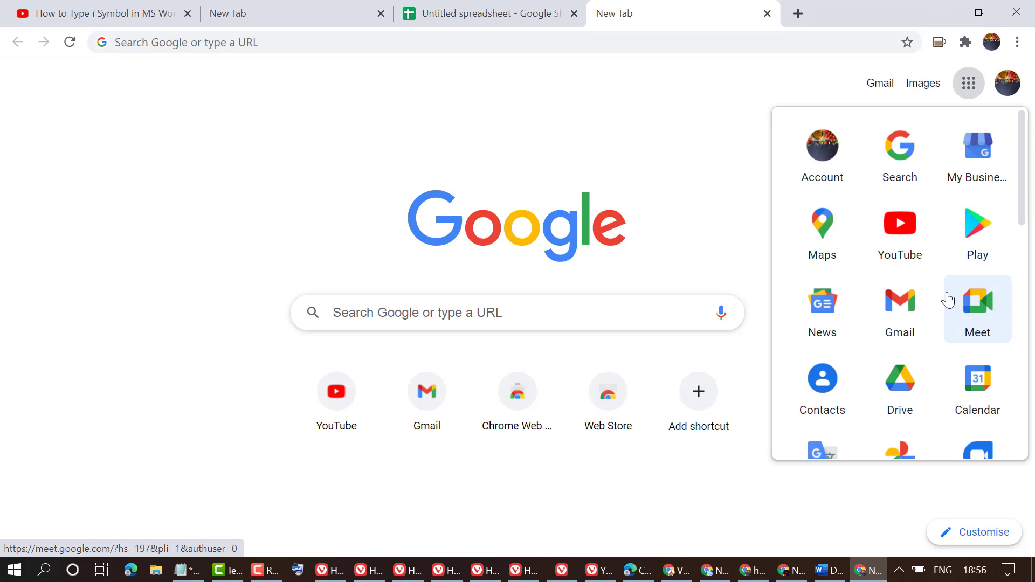
scroll("down", 3)
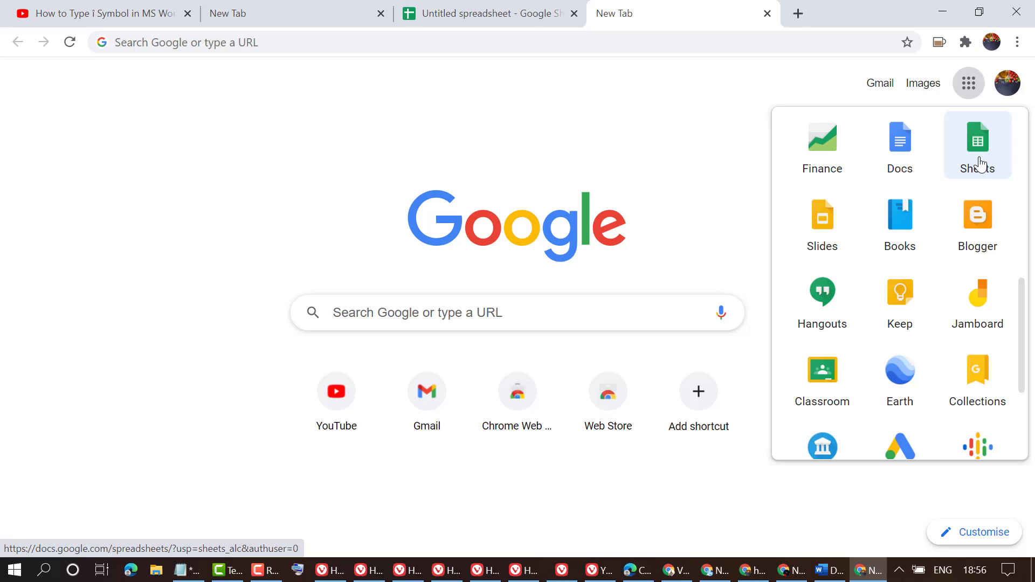
left_click(978, 139)
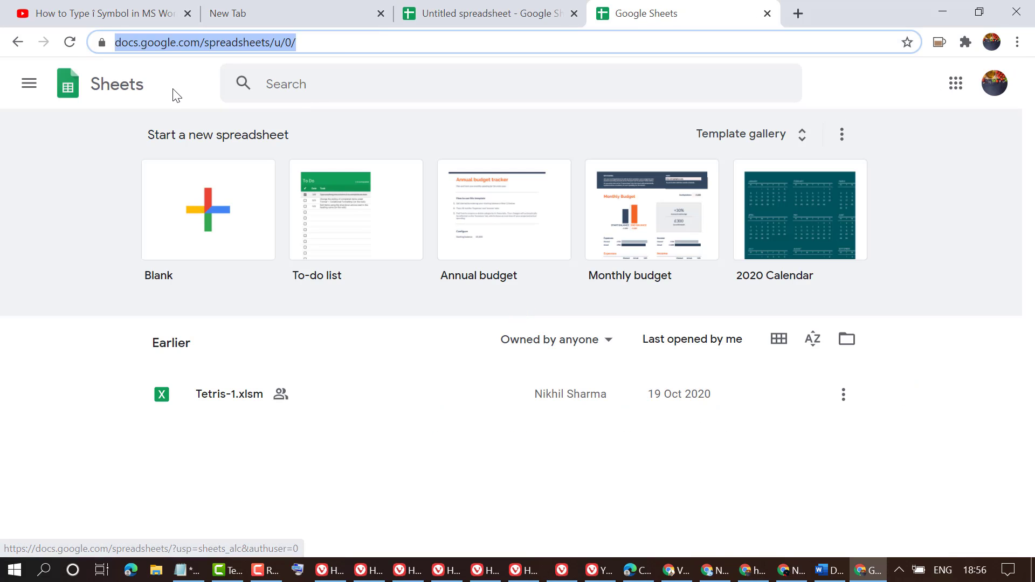
mouse_move(112, 103)
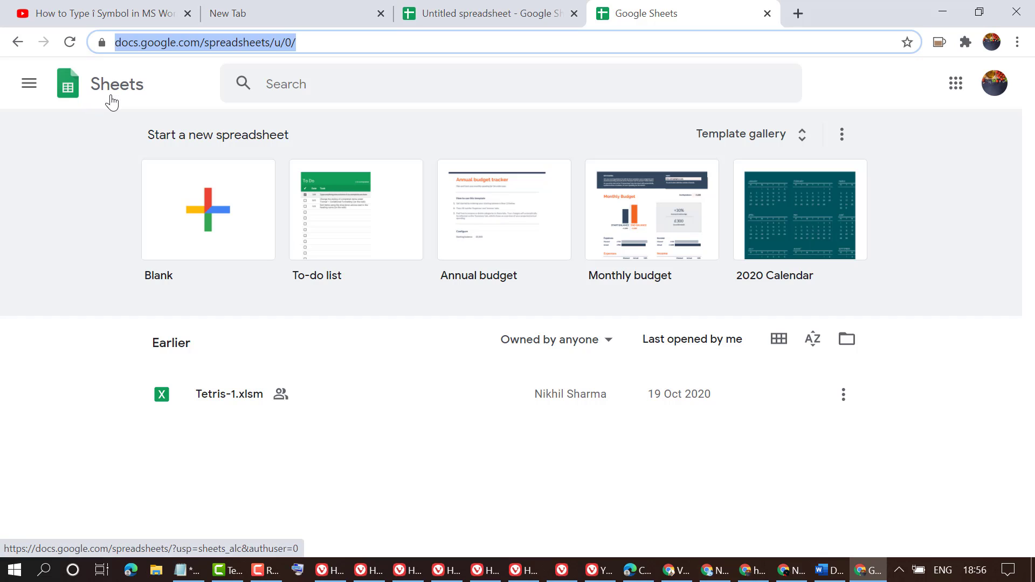
- Show the Sheets main menu sidebar listing Docs, Sheets, Slides and Forms
left_click(29, 83)
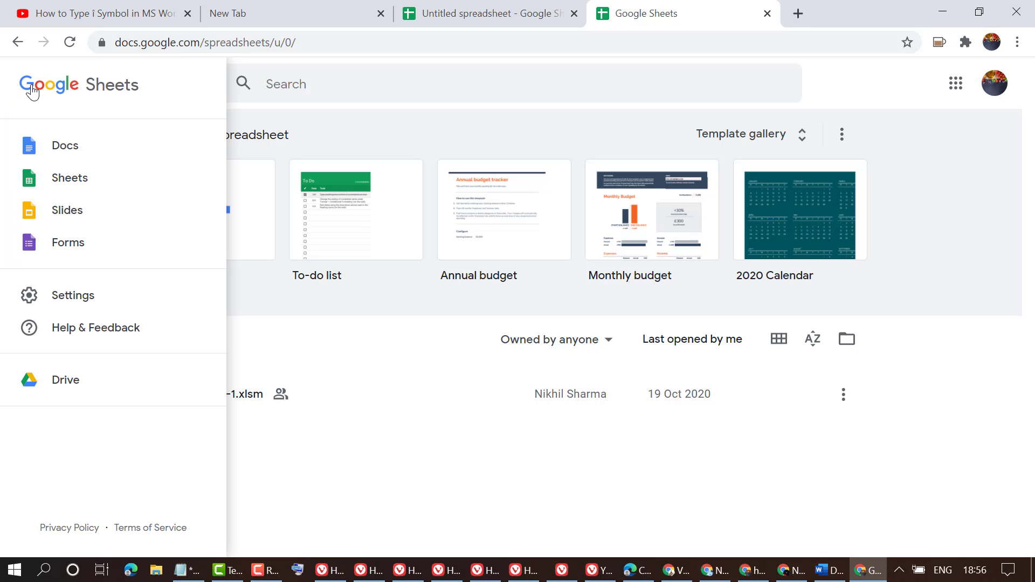
mouse_move(60, 96)
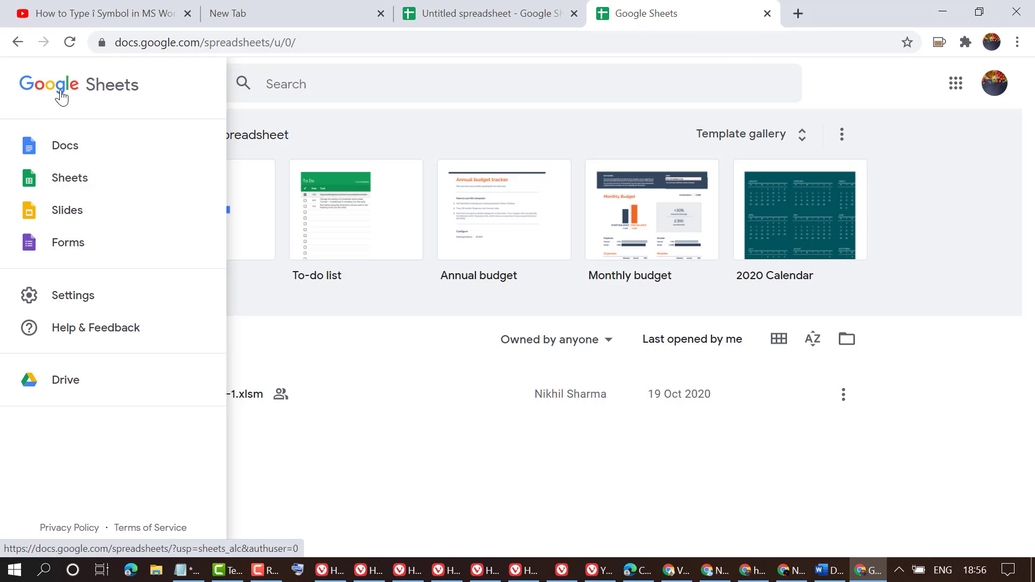
mouse_move(69, 178)
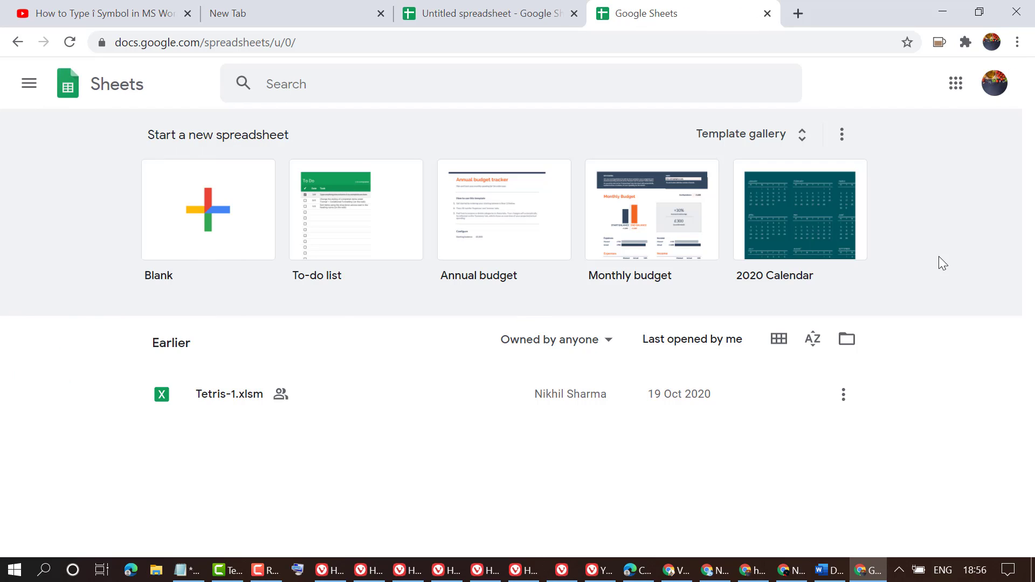
mouse_move(908, 269)
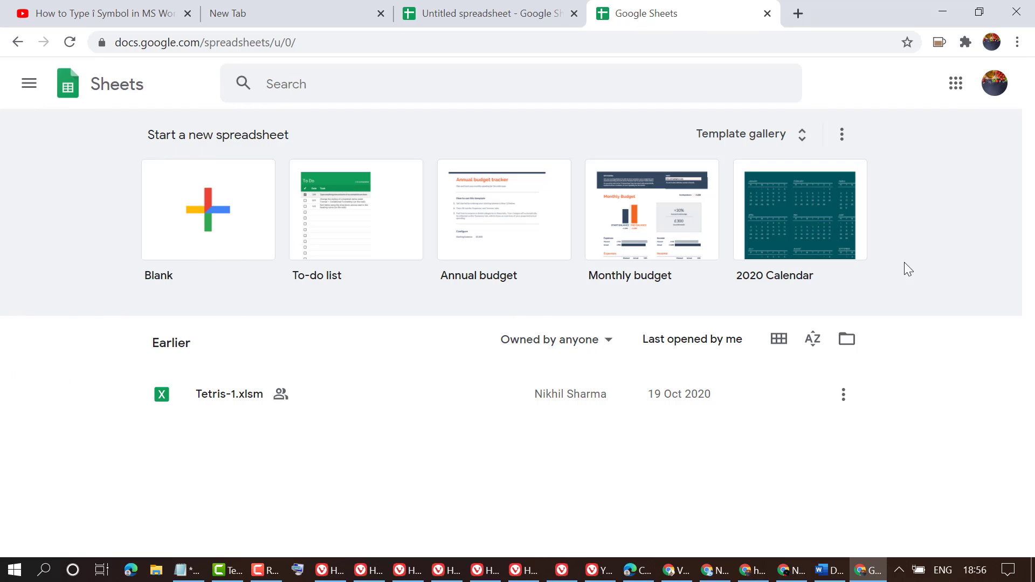